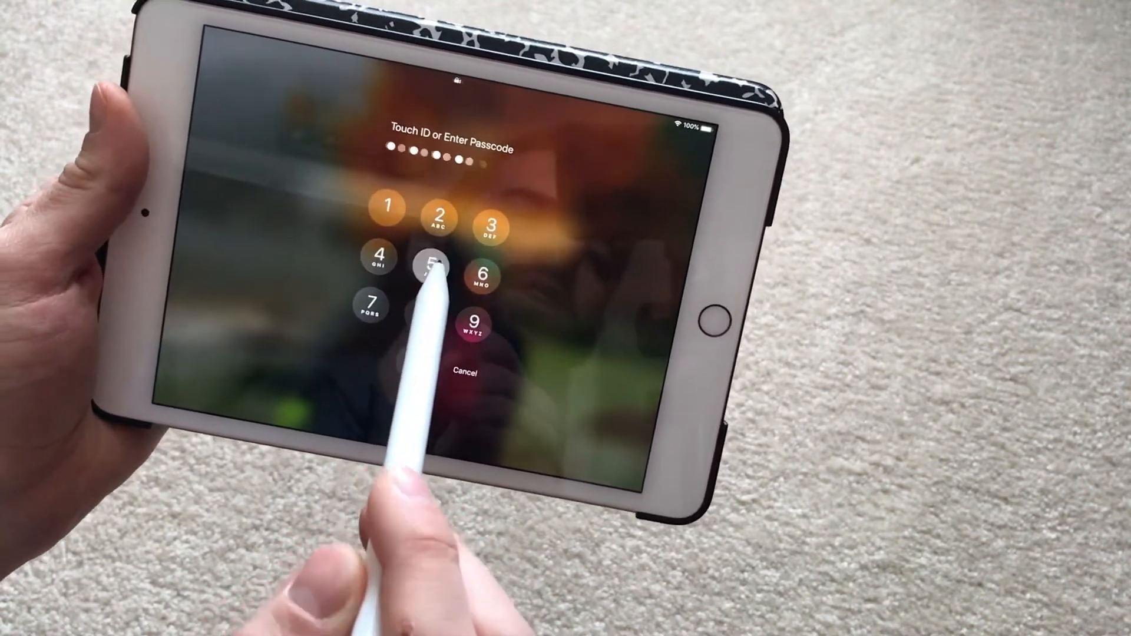
Tap two passcode digits on the lock-screen keypad with the Apple Pencil.
left_click(427, 266)
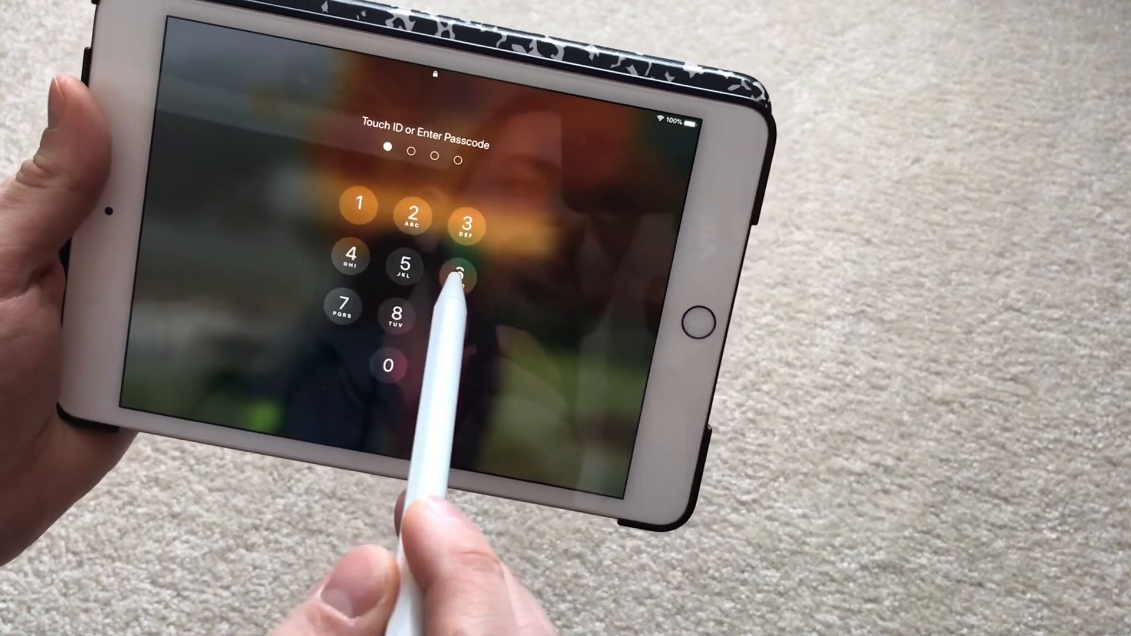
left_click(463, 277)
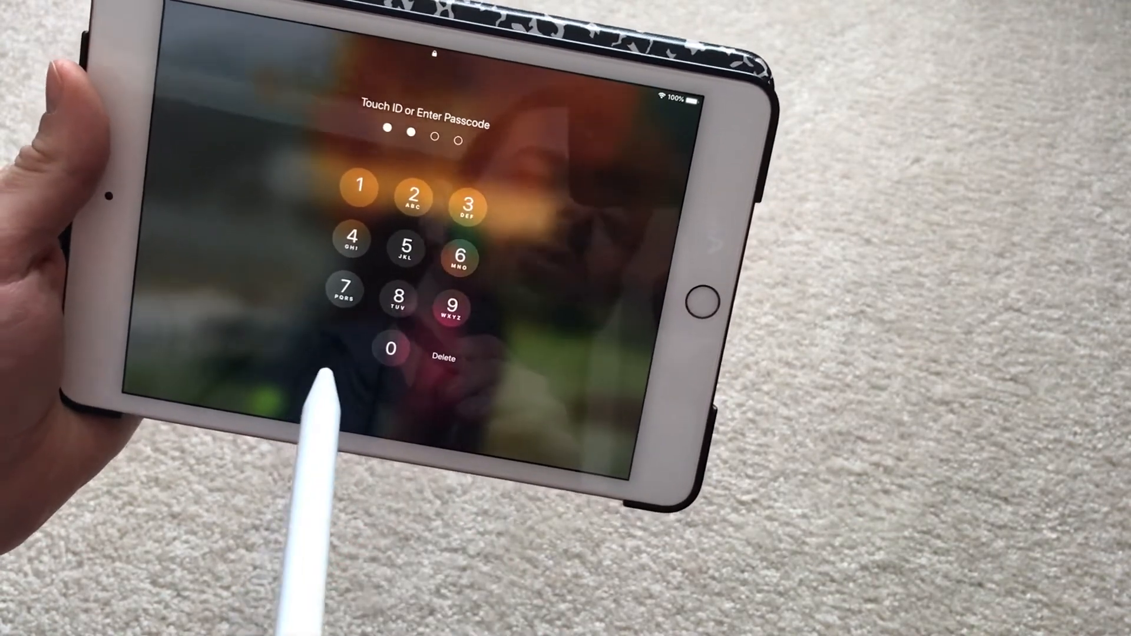